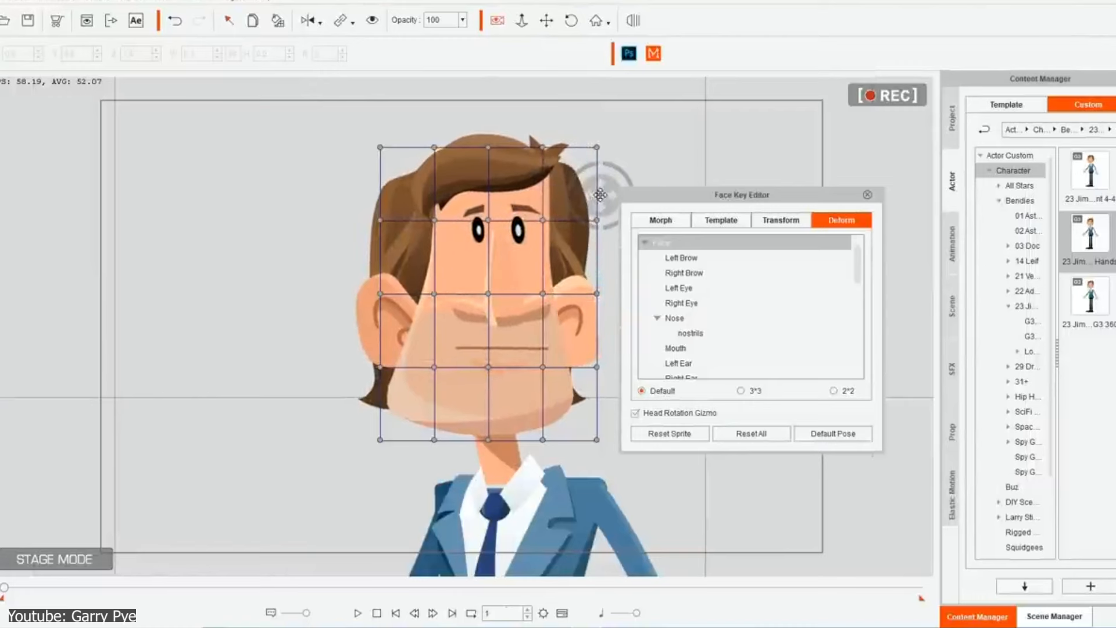
# Step: Review Motion Pilot's Puppet Settings (Lazy Mouse 5), then close that window
pyautogui.click(720, 220)
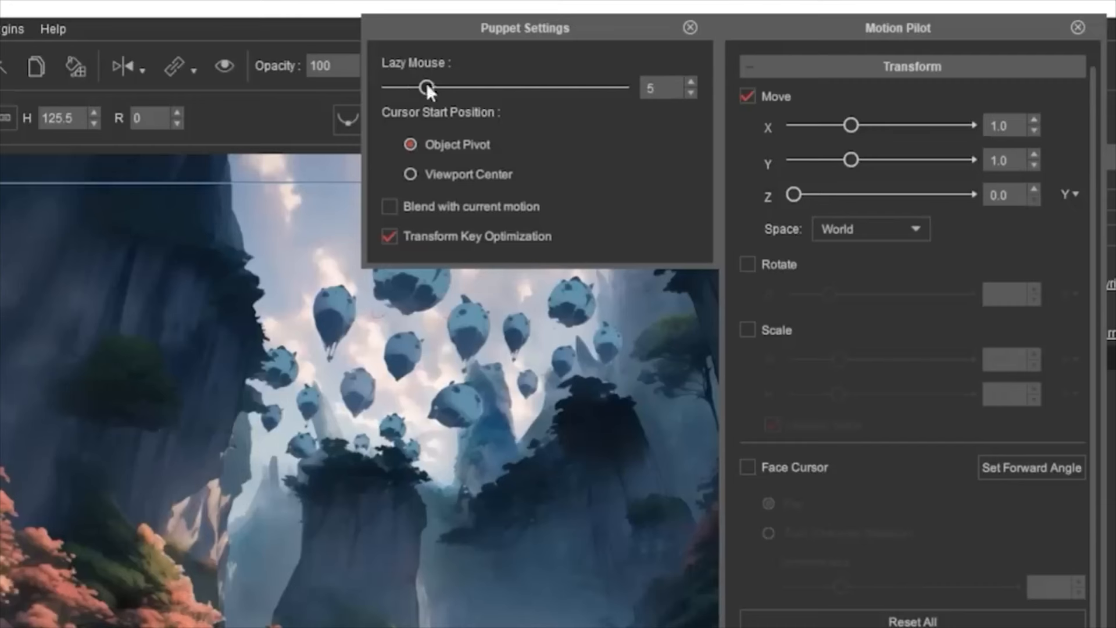
pyautogui.click(689, 27)
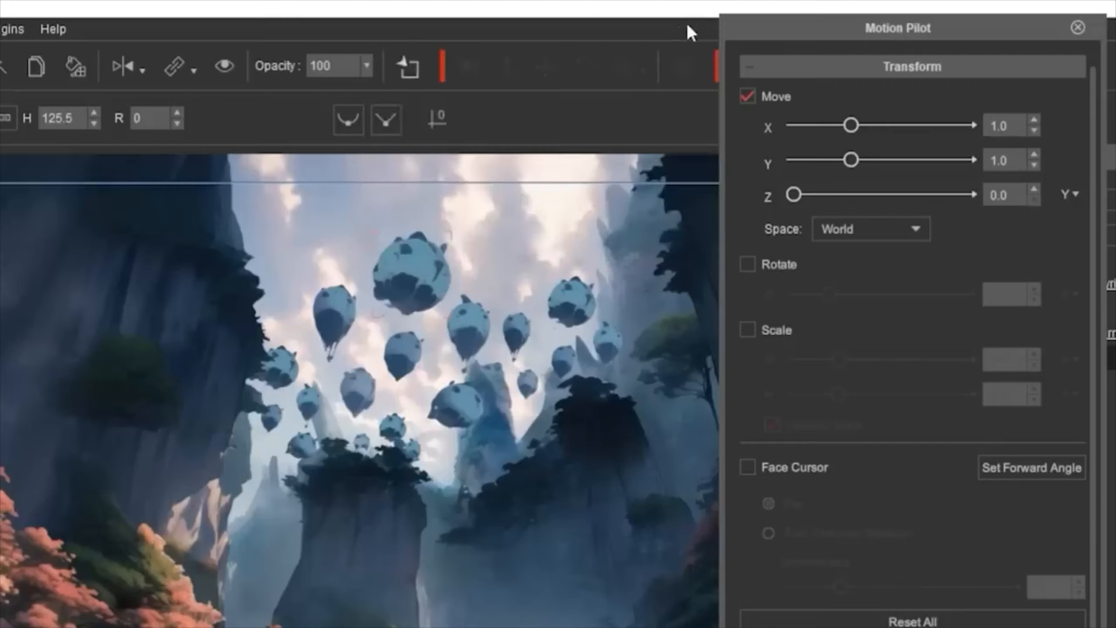